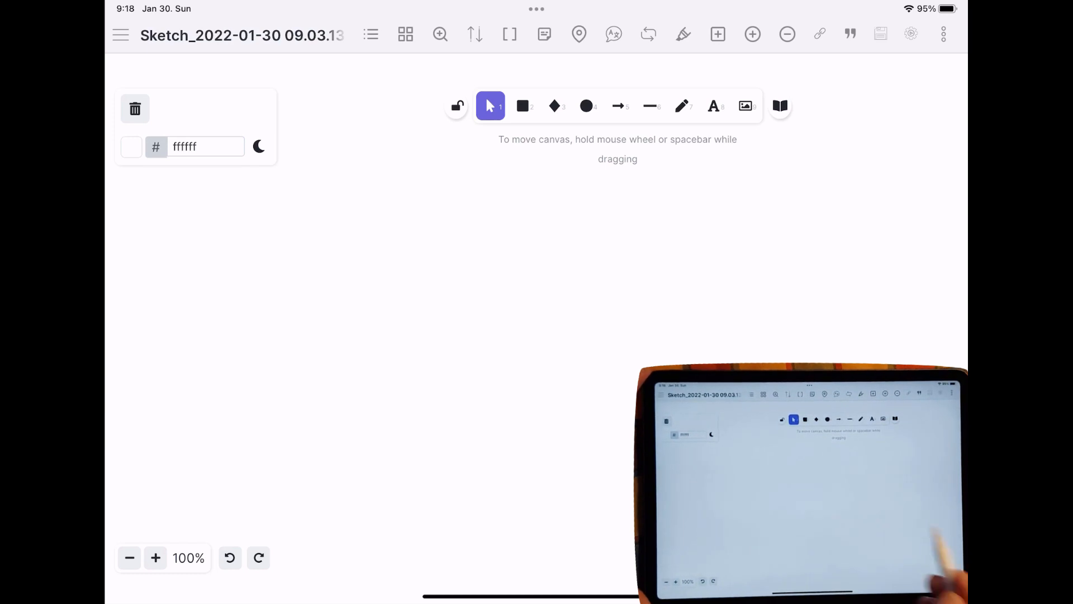
# Draw a large solid red ellipse with black outline as the bird's body, editing the fill hex.
pyautogui.click(585, 107)
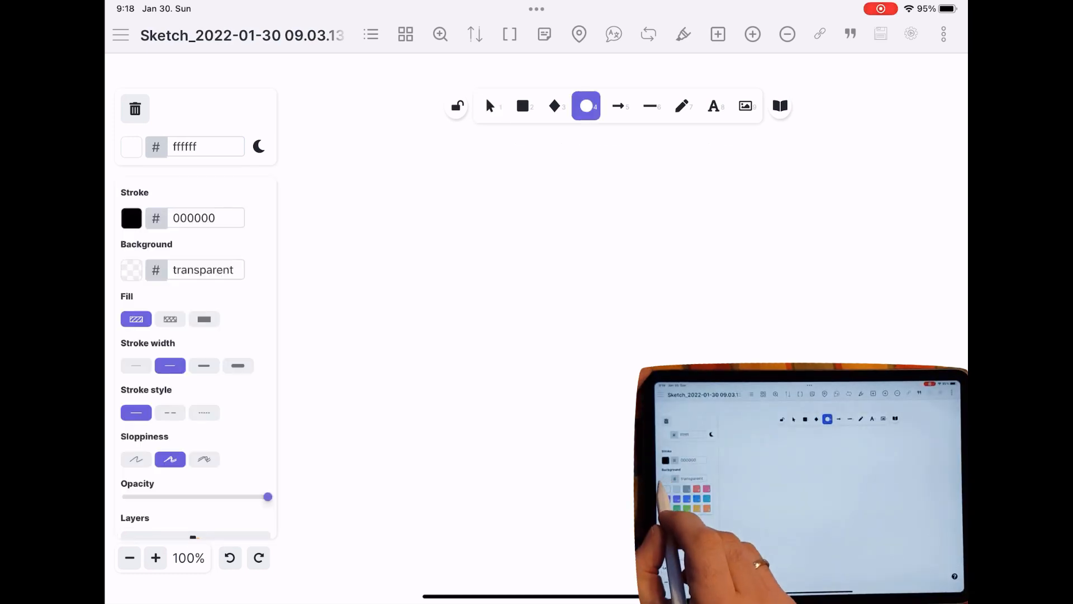
pyautogui.click(132, 269)
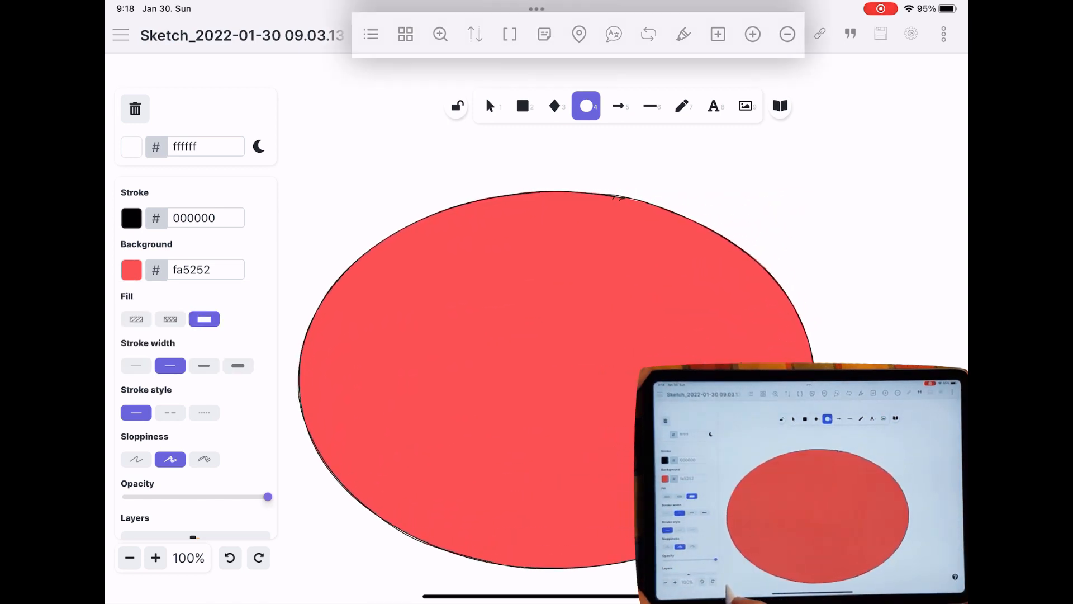
pyautogui.click(490, 106)
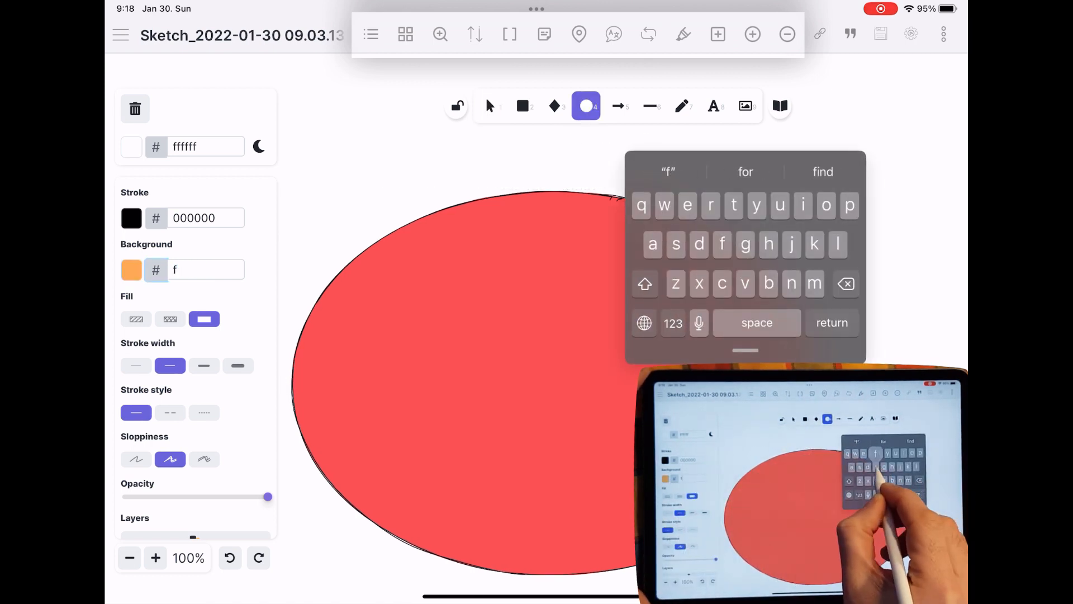
pyautogui.write('ff')
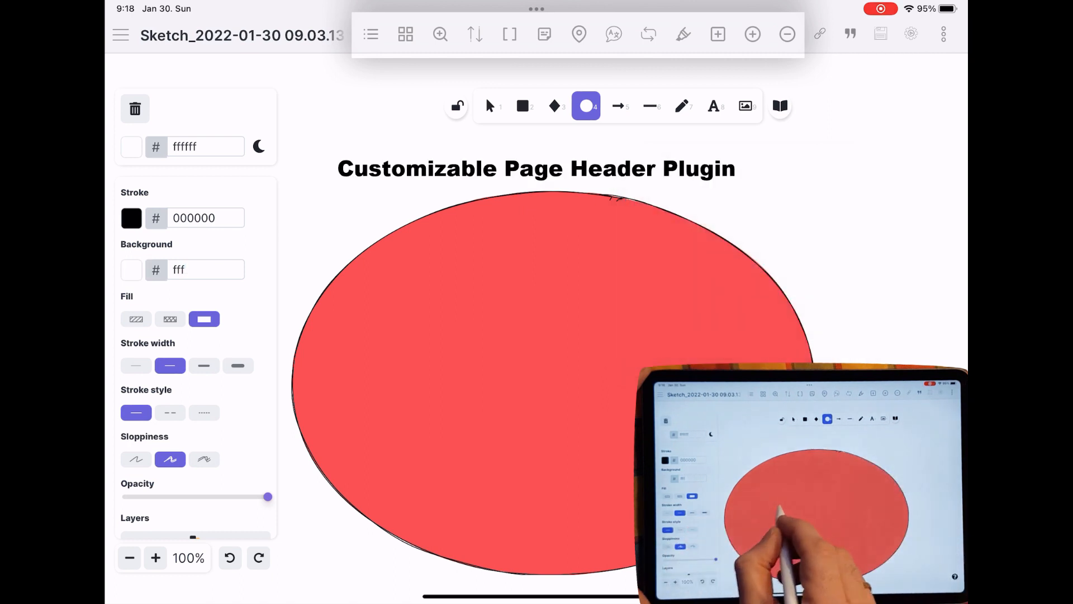
# Draw two white ellipses side by side inside the red body as the eyes.
pyautogui.moveTo(332, 362); pyautogui.dragTo(452, 439)
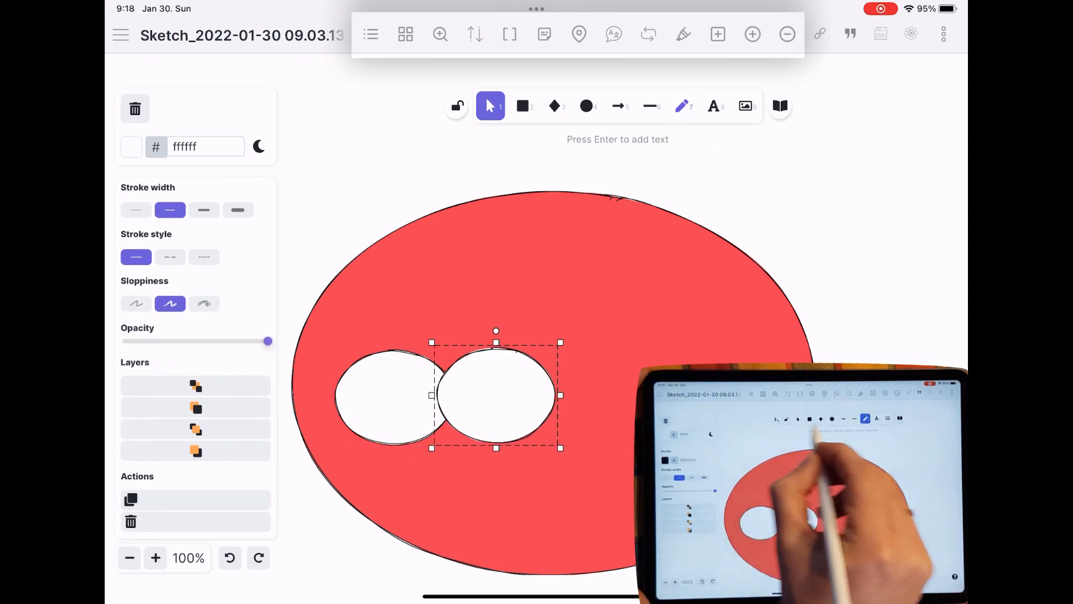
pyautogui.click(682, 107)
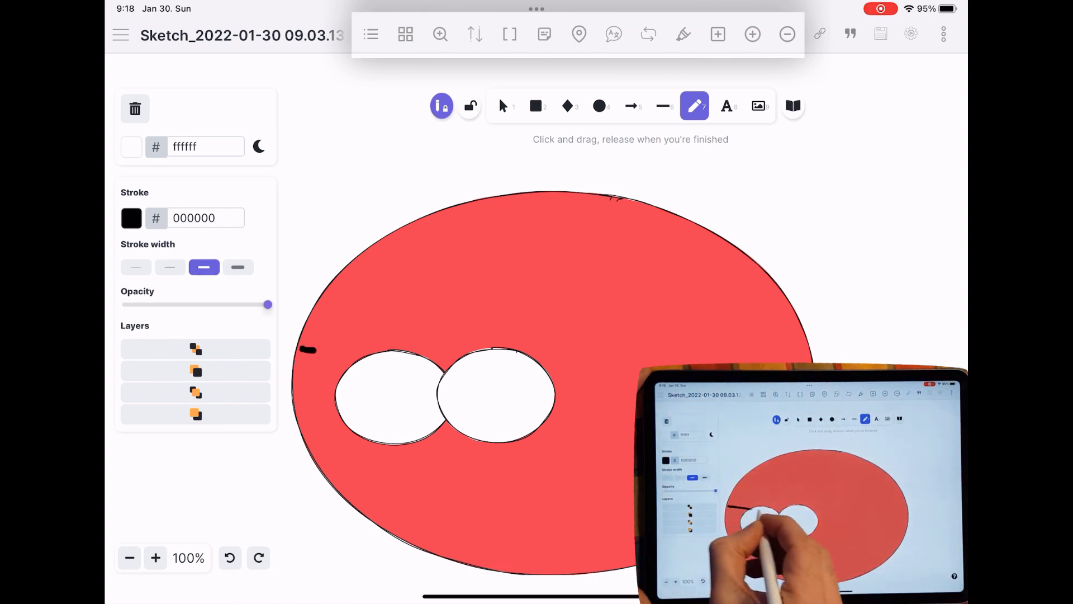
# Draw thick black freehand strokes for brows, beak, belly curve, head feathers and tail.
pyautogui.moveTo(335, 290); pyautogui.dragTo(445, 367)
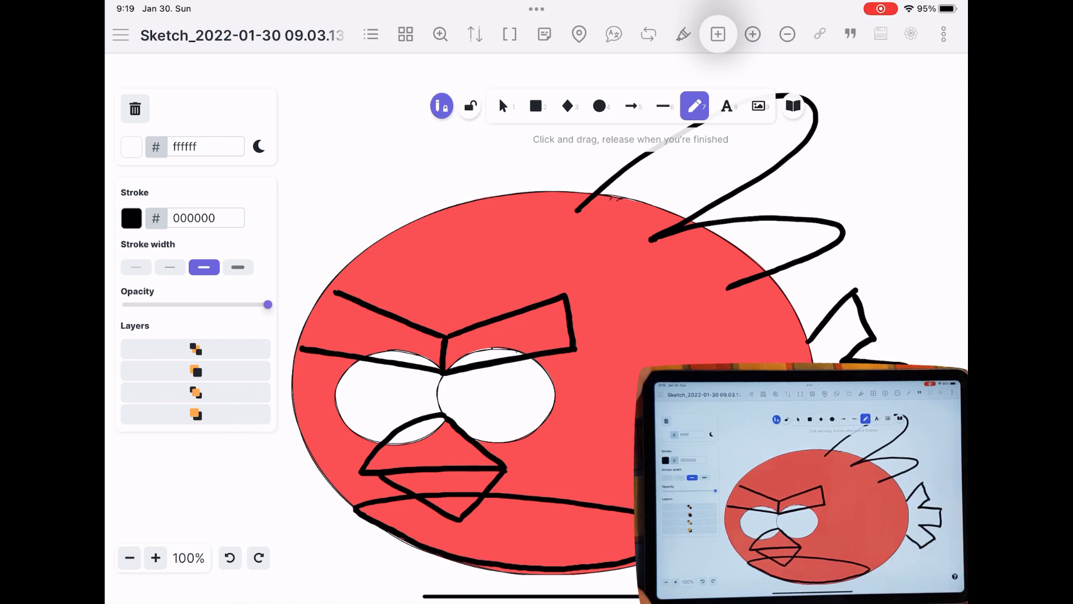
# Convert the brows and a head feather to solid black filled shapes and add black pupils.
pyautogui.click(490, 106)
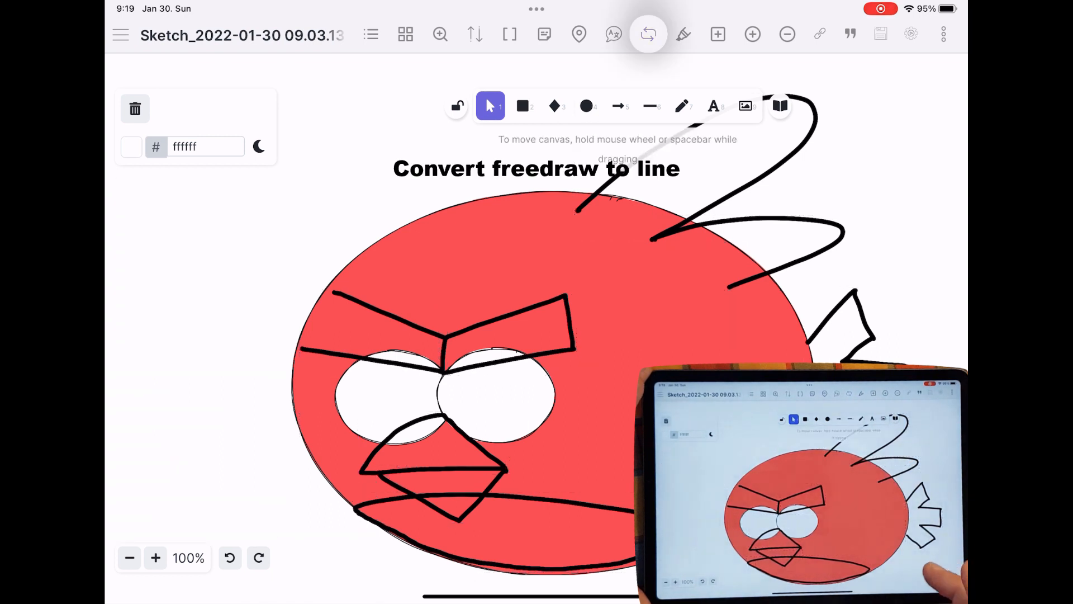
pyautogui.click(508, 332)
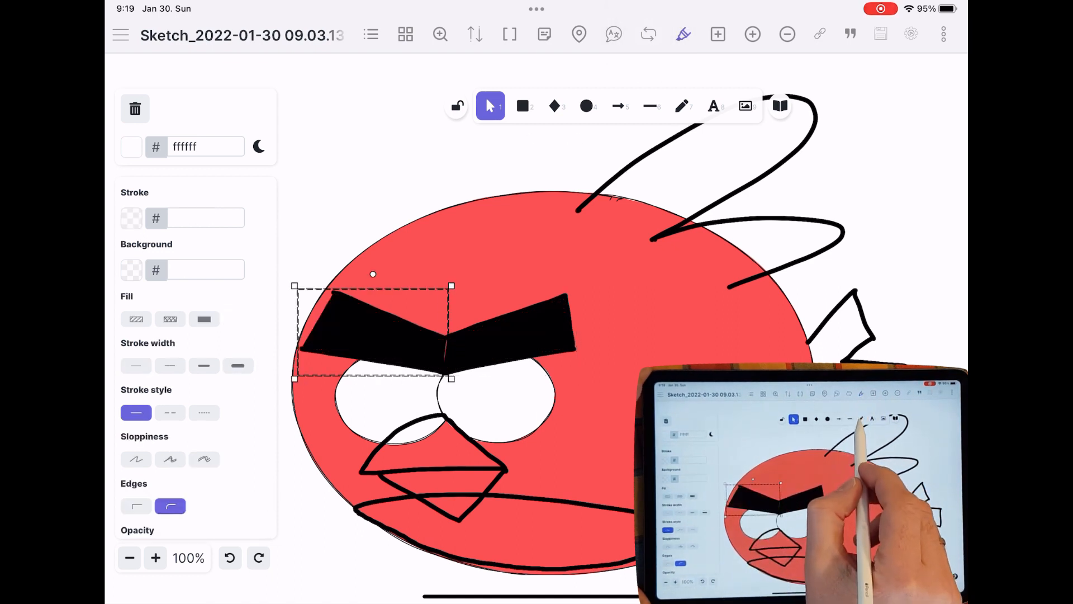
pyautogui.click(682, 106)
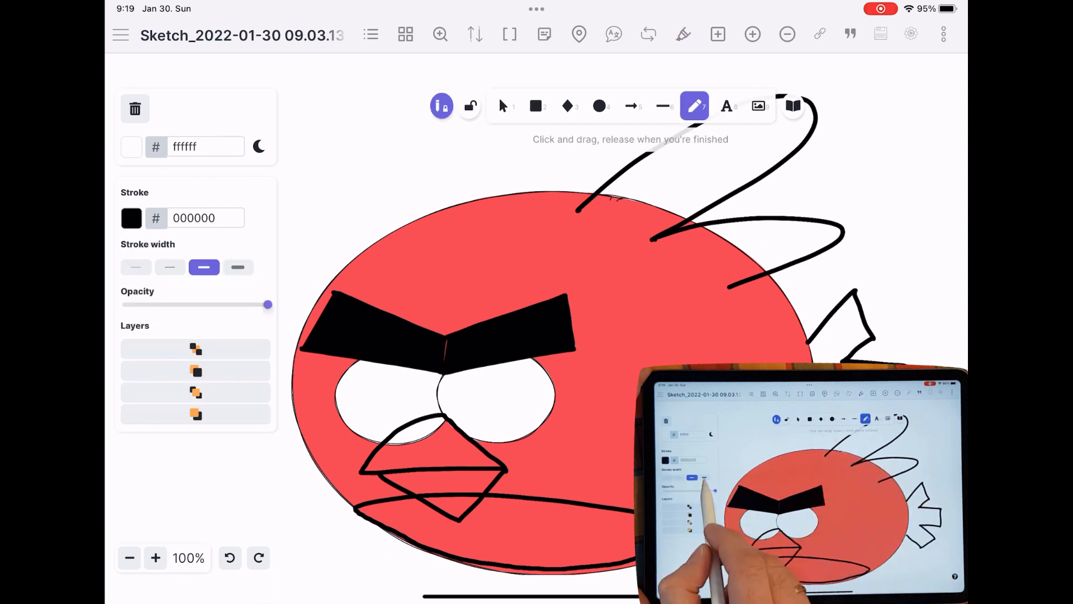
pyautogui.click(238, 267)
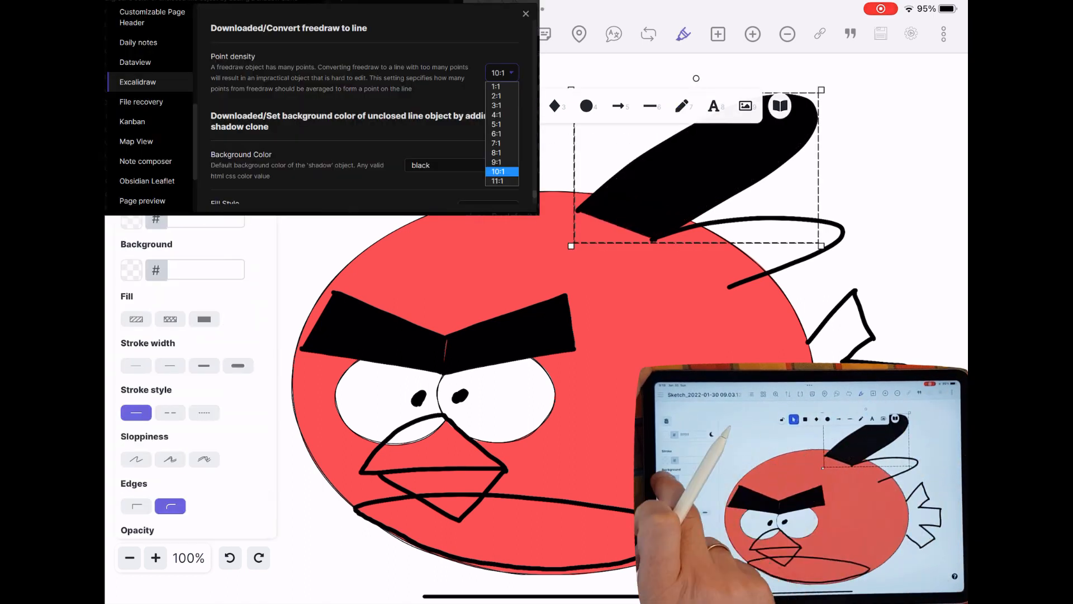
# Run the unclosed-line background script to fill head feathers red and tail feather black.
pyautogui.click(525, 14)
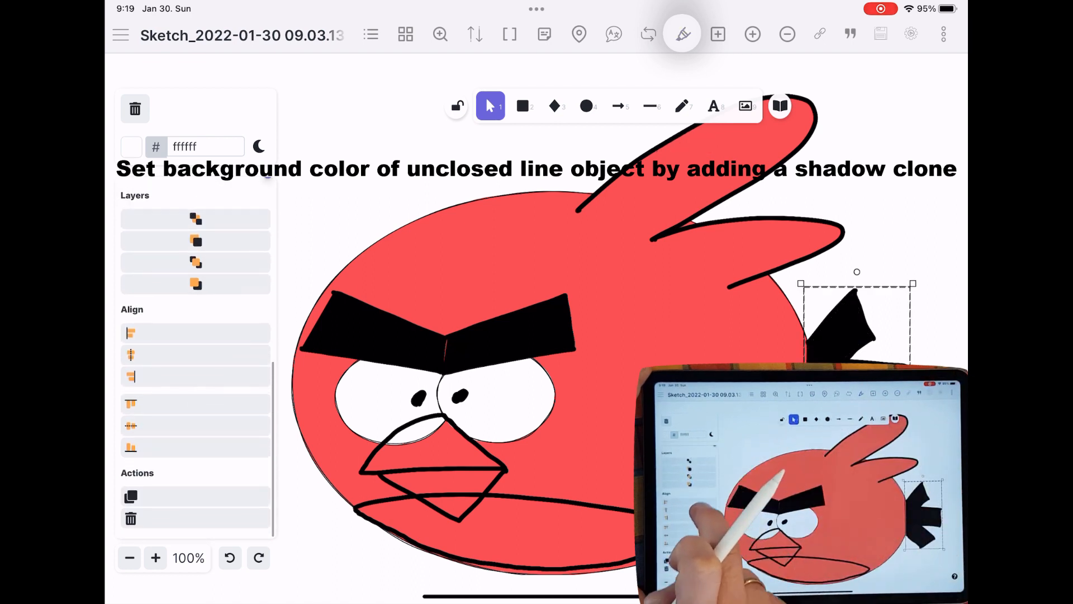
pyautogui.click(194, 220)
pyautogui.write('tr')
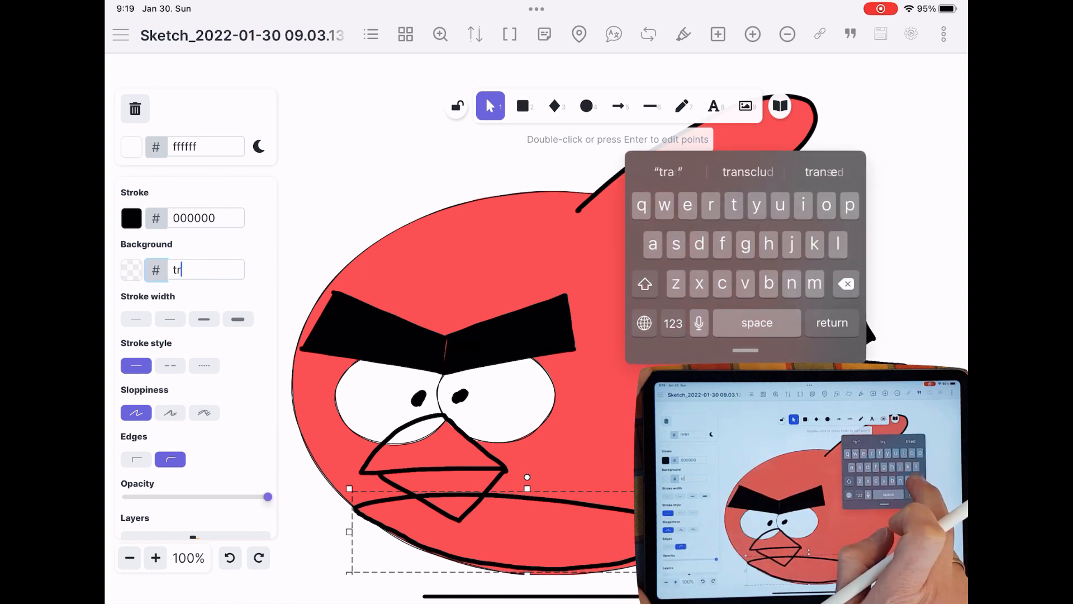
# Give the belly line a solid tan background and set the script's default fill style to solid.
pyautogui.write('an')
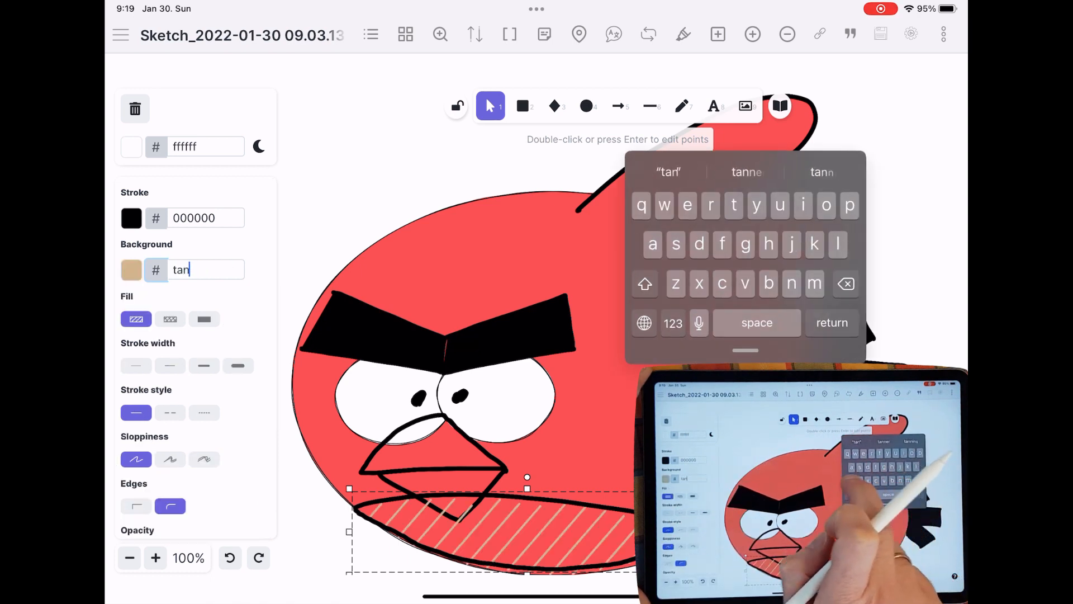
pyautogui.click(203, 319)
pyautogui.write('0m')
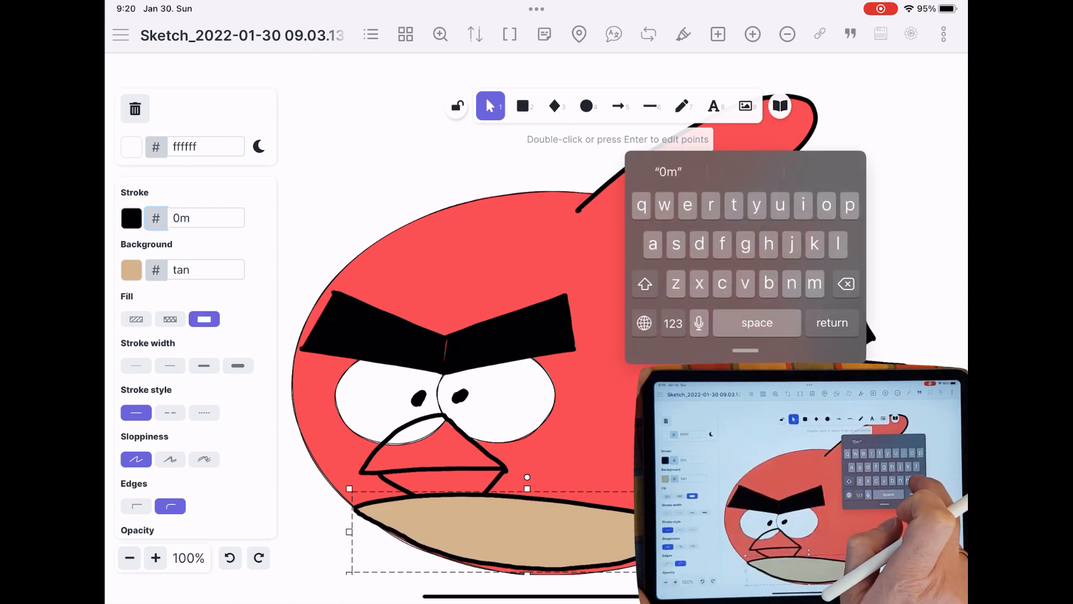
pyautogui.write('transparent')
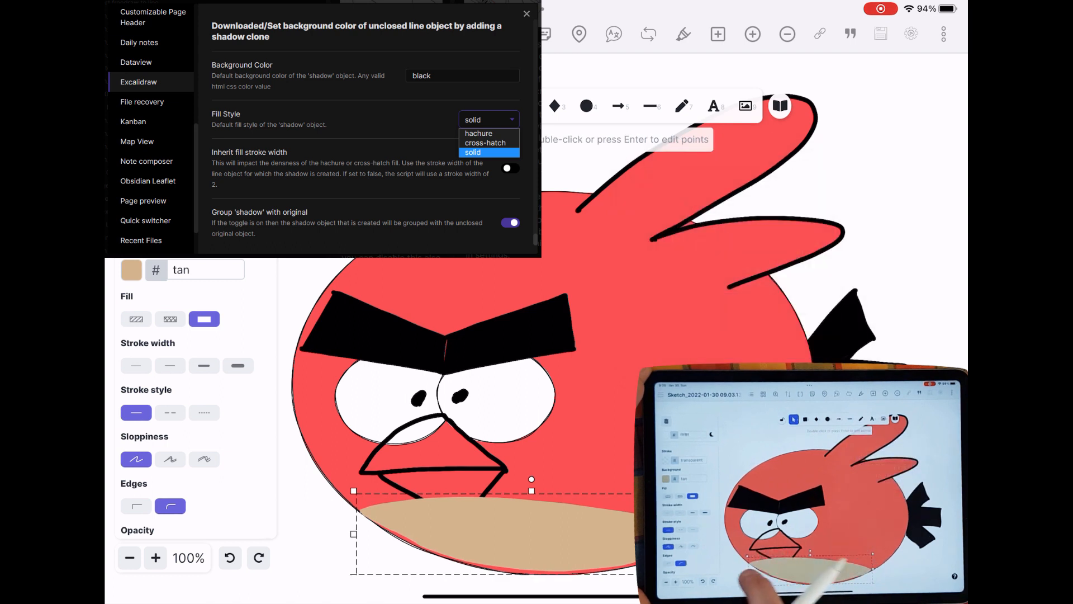
pyautogui.click(527, 13)
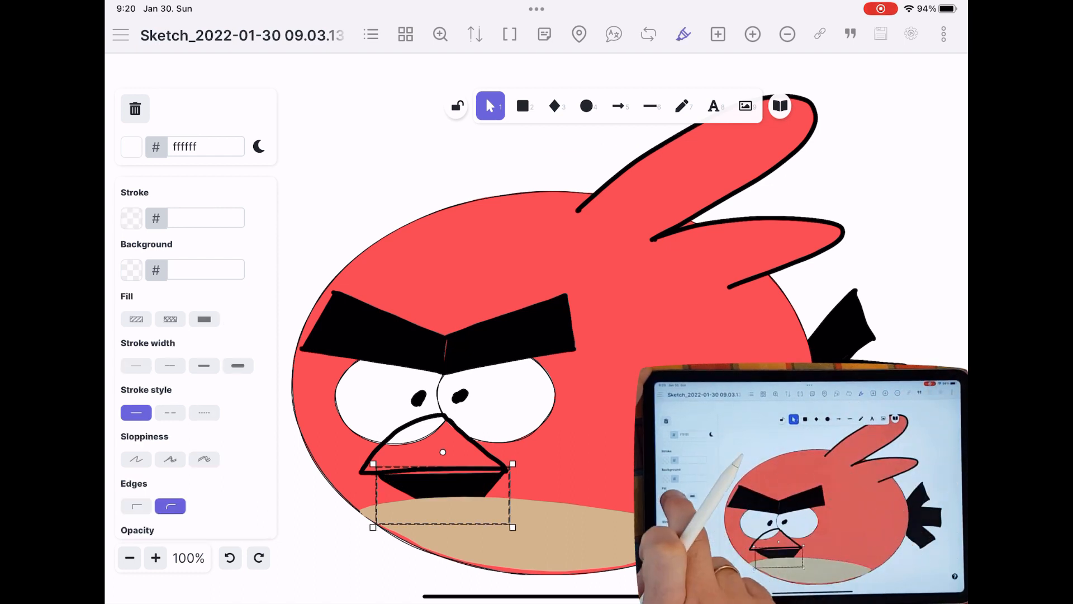
# Fill both beak halves with solid orange and reorder the beak among the layers.
pyautogui.click(131, 270)
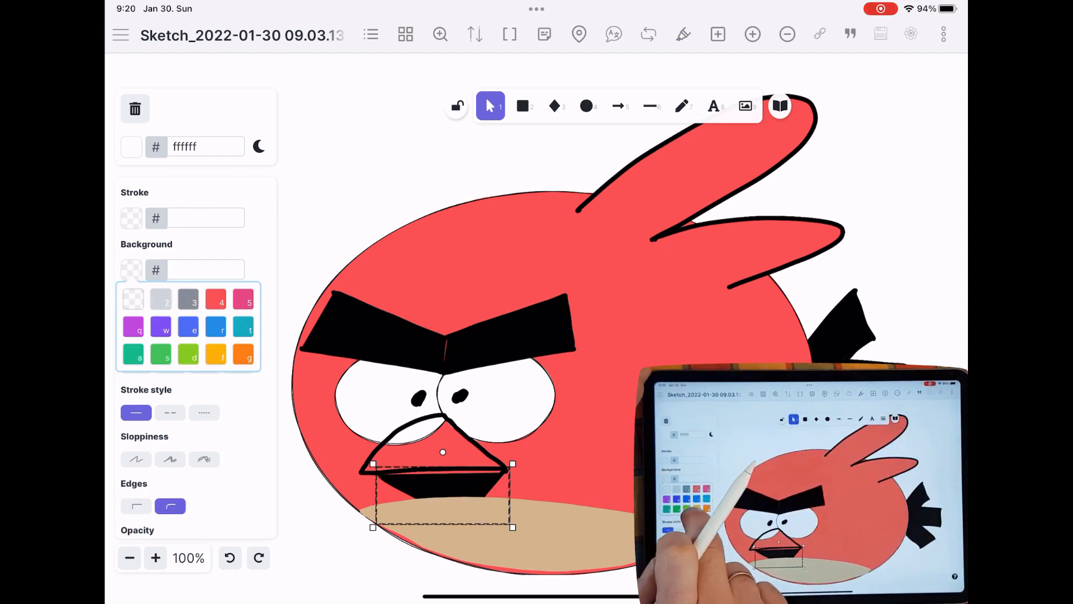
pyautogui.click(215, 353)
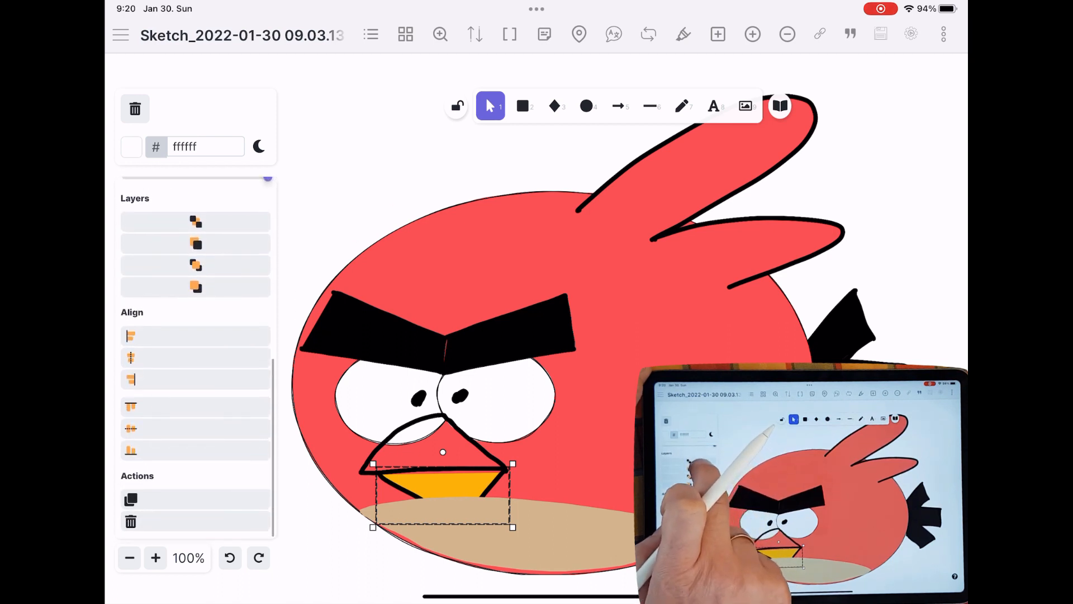
pyautogui.click(194, 266)
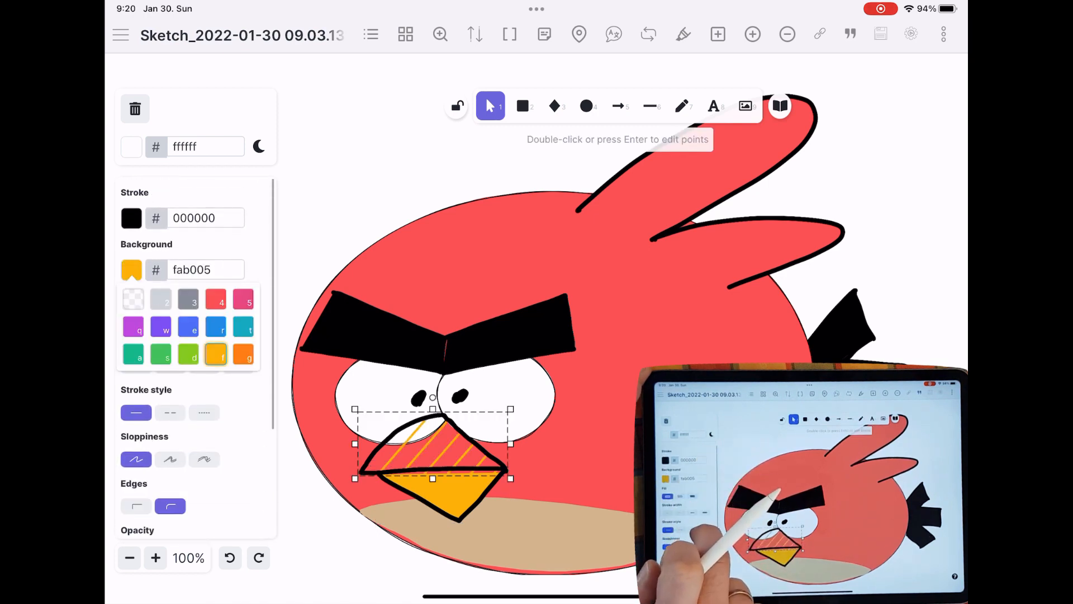
pyautogui.click(204, 319)
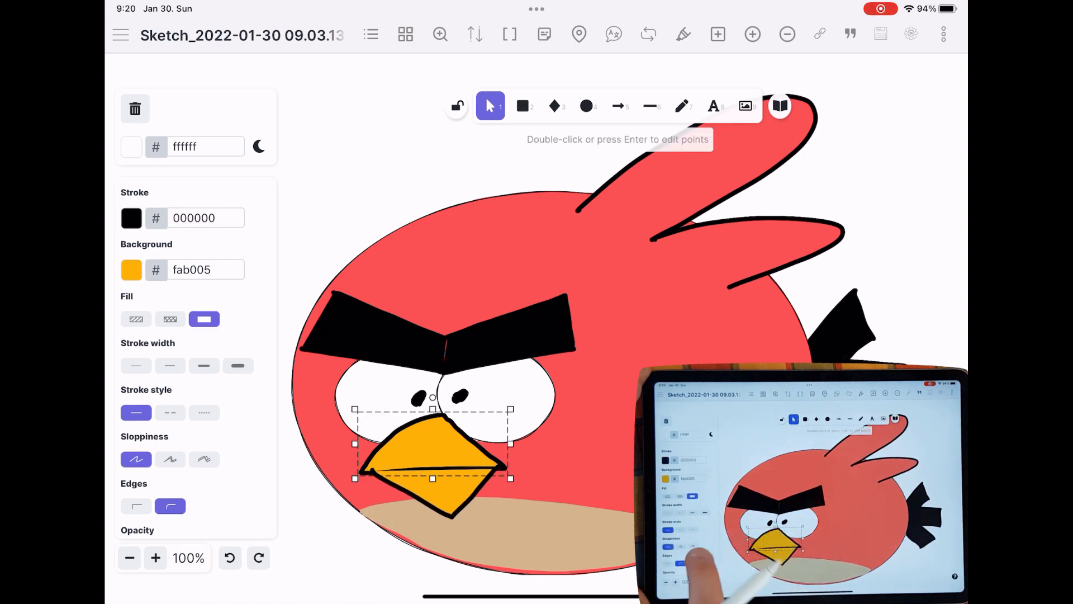
pyautogui.scroll(-3)
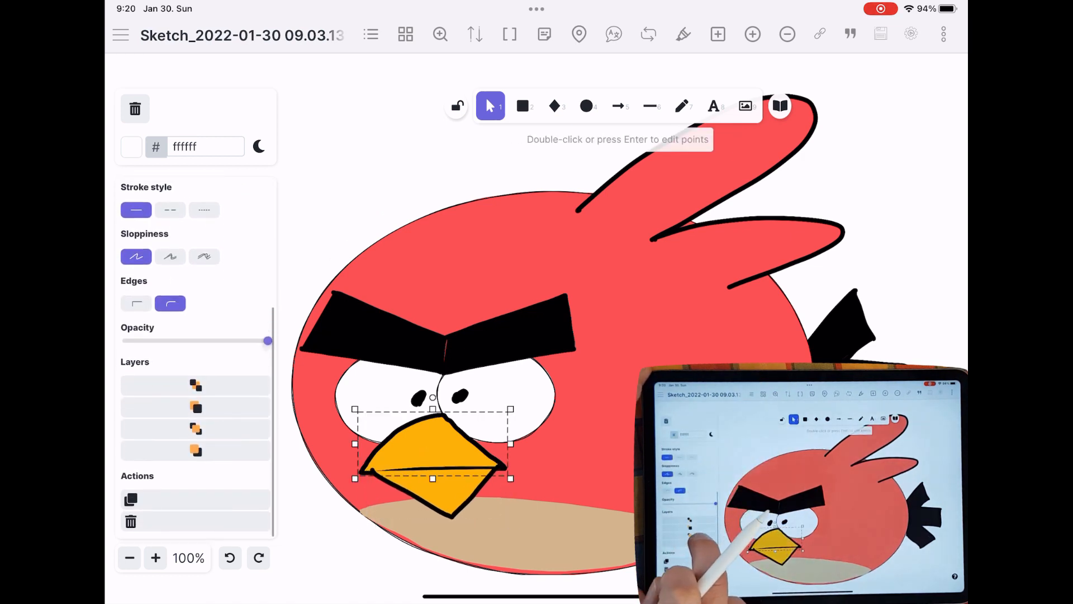
pyautogui.click(195, 428)
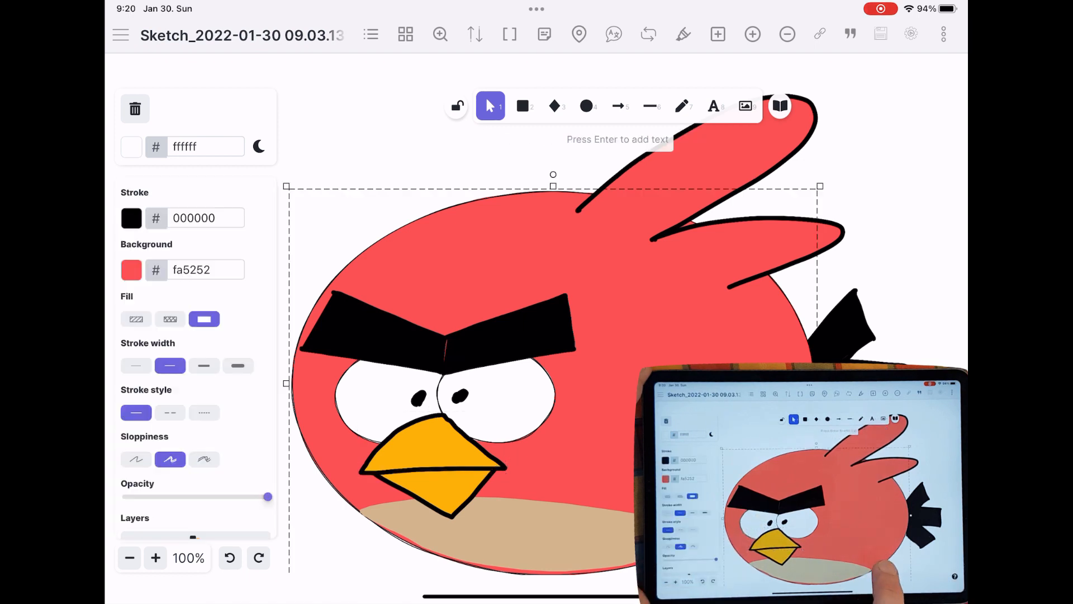
# Enter point editing on the tan belly shape and select a point on its bottom outline.
pyautogui.click(237, 365)
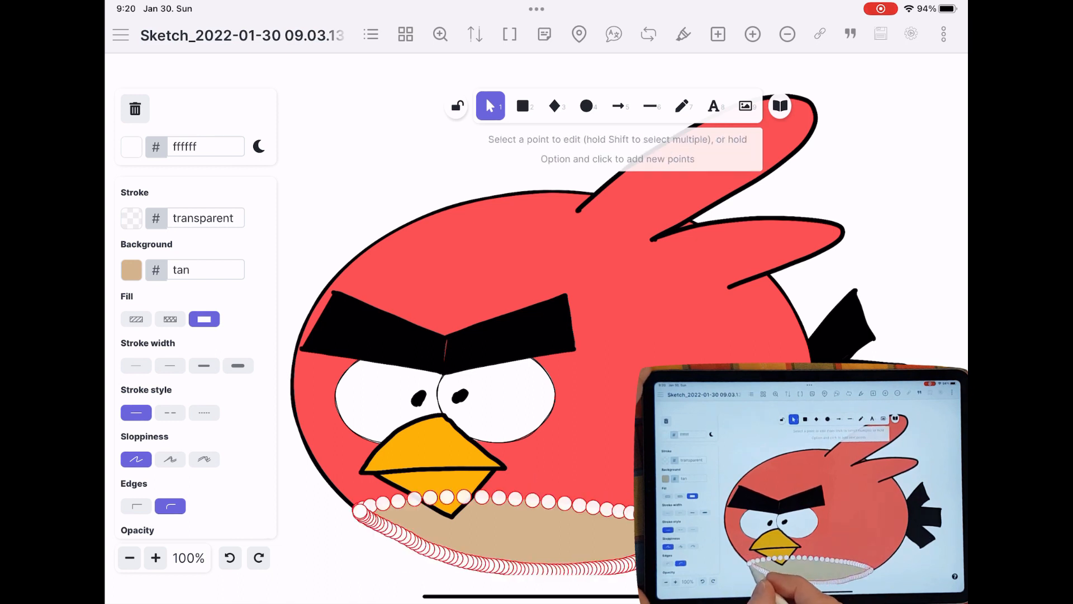
pyautogui.click(361, 510)
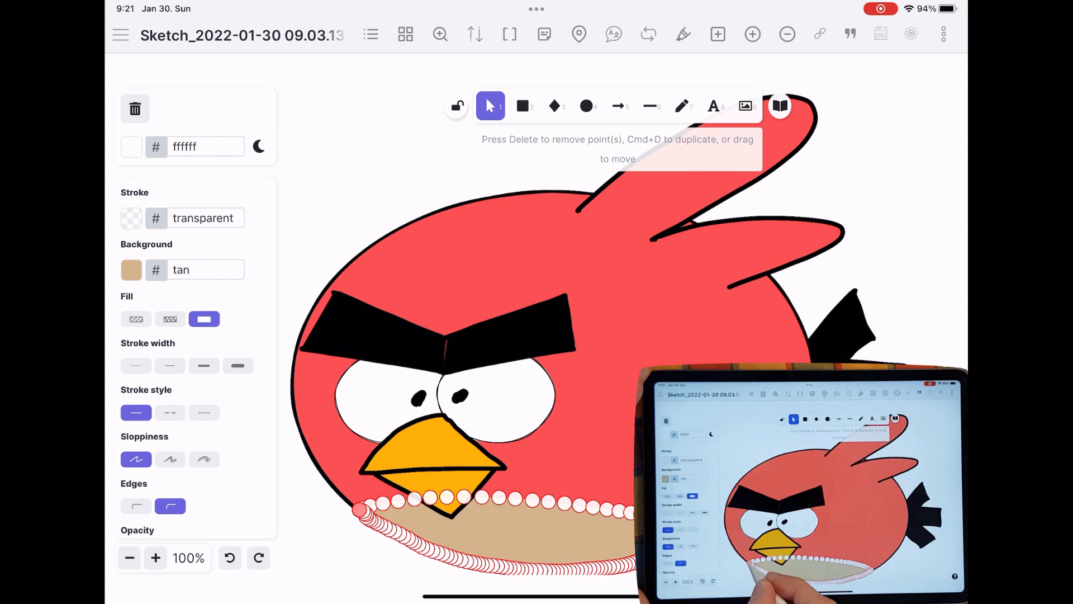